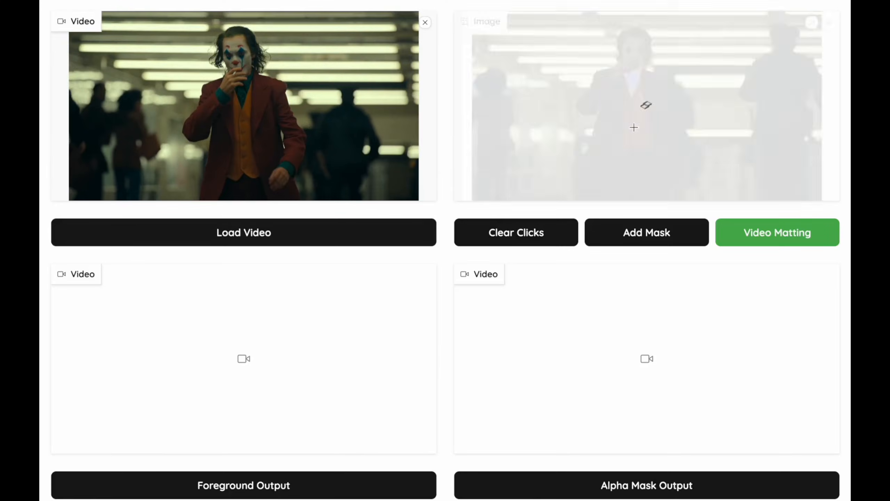
# Scroll to the MatAnyone Demo YouTube embed and play the demo video
pyautogui.click(646, 232)
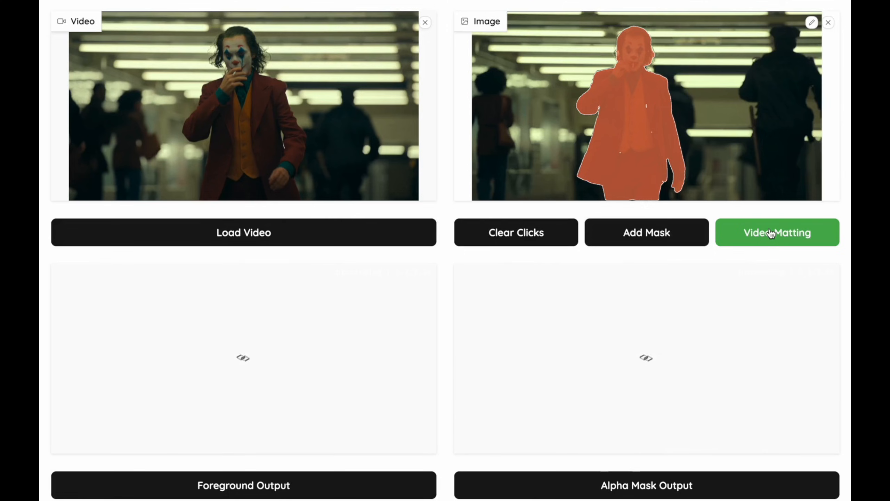
pyautogui.click(776, 232)
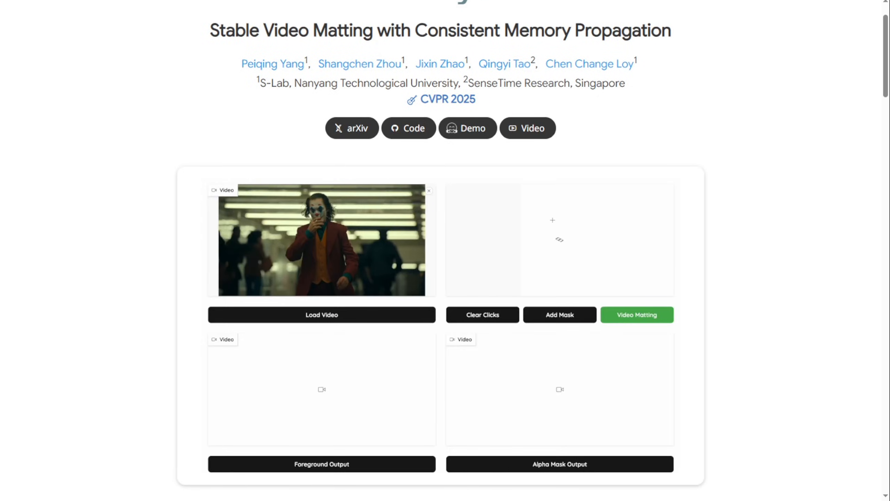
pyautogui.click(569, 290)
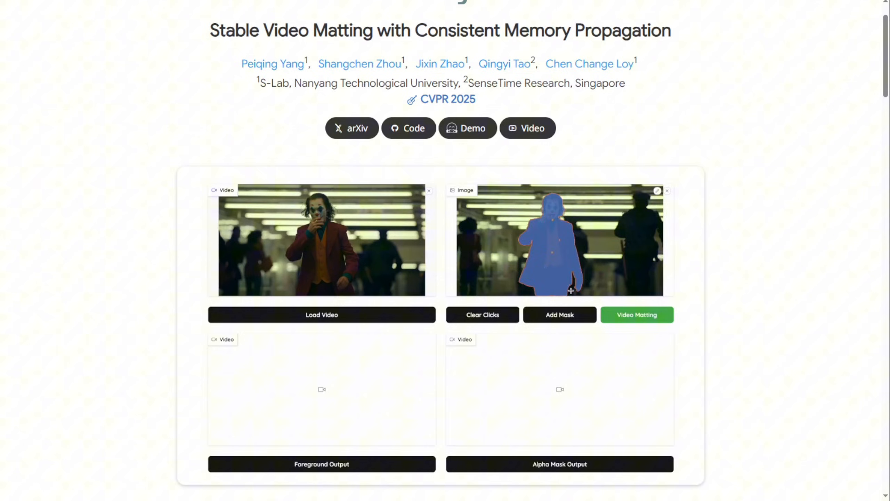
pyautogui.scroll(-3)
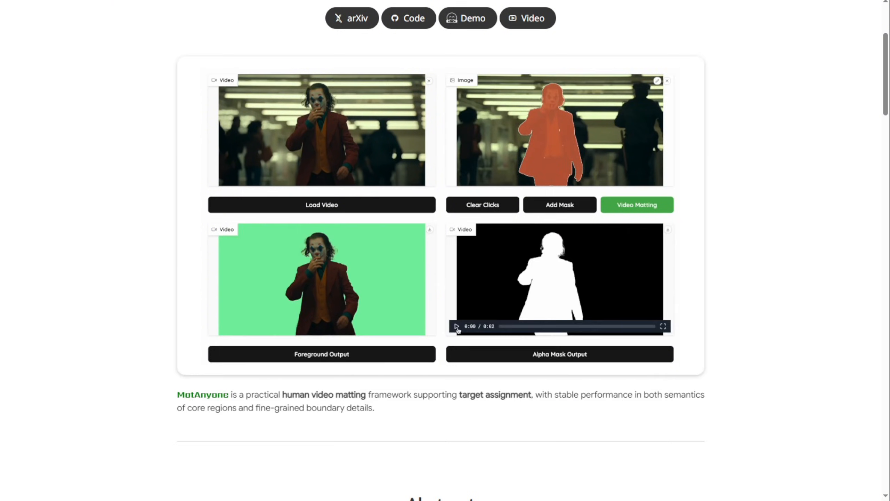
pyautogui.click(662, 326)
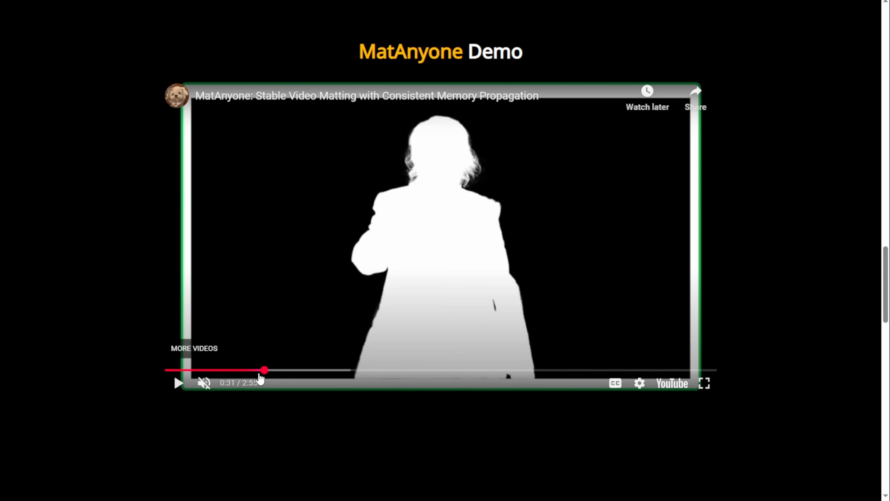
pyautogui.moveTo(267, 370)
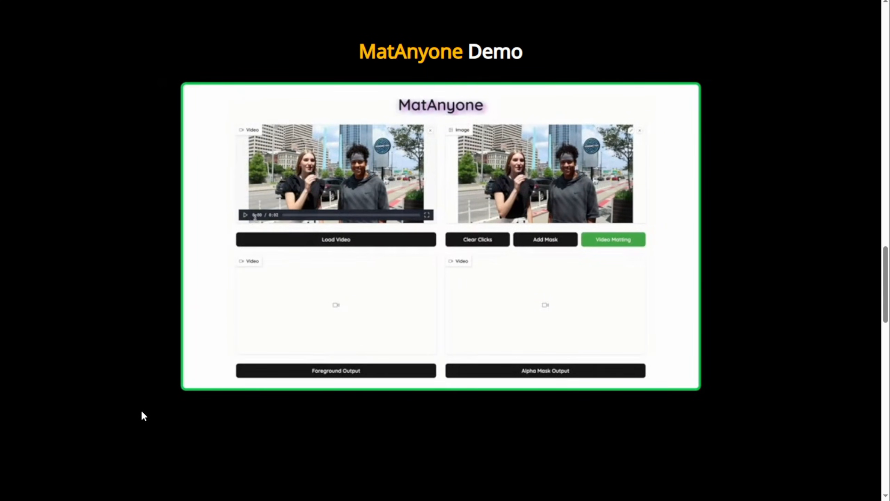
# Bring the real-world before/after green-screen example carousel into view
pyautogui.click(245, 215)
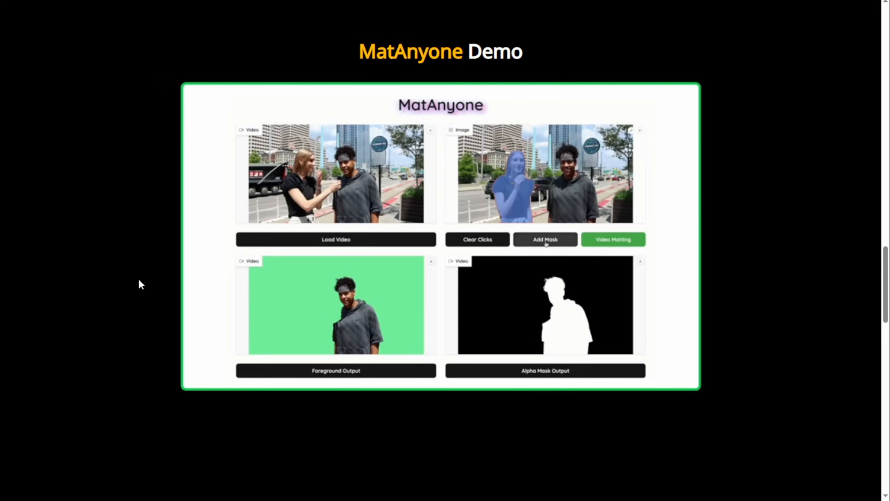
pyautogui.click(568, 182)
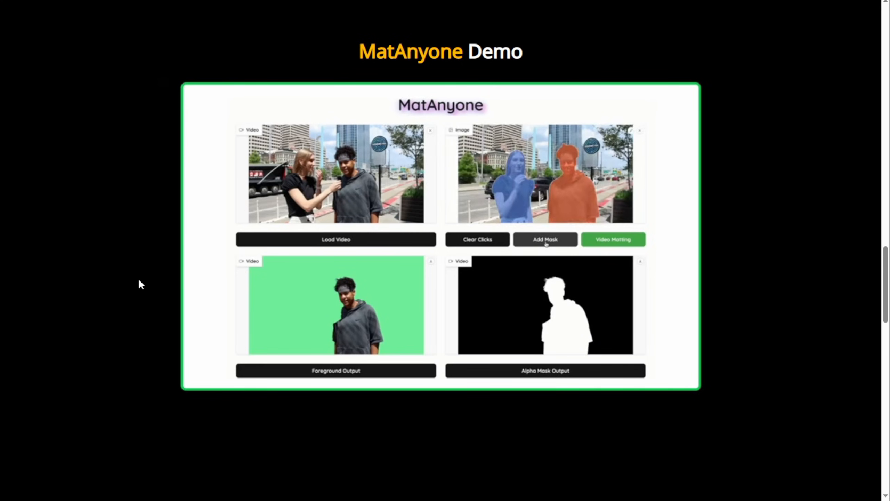
pyautogui.click(613, 239)
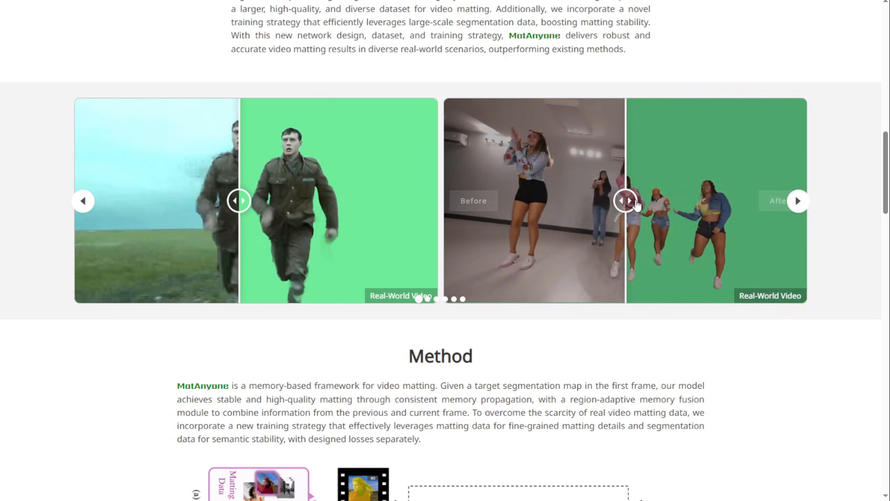
# Switch carousel examples and drag the dance clip's slider to compare original and matted footage
pyautogui.click(799, 201)
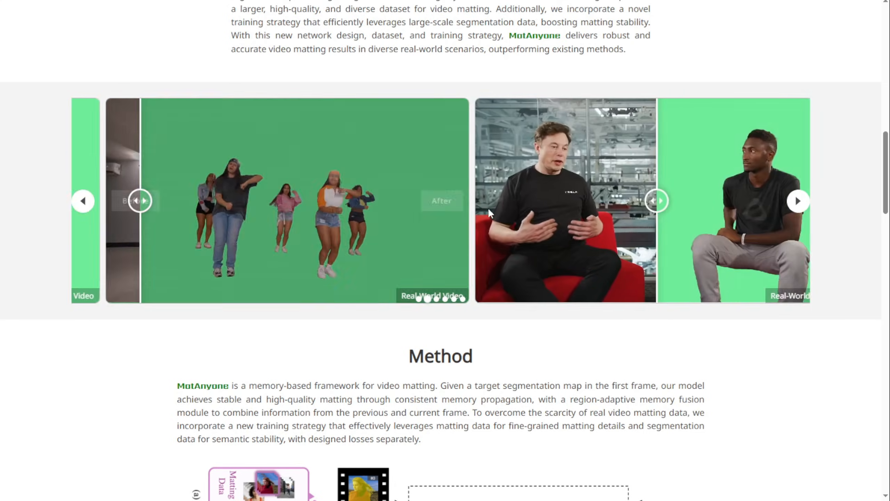
pyautogui.click(83, 200)
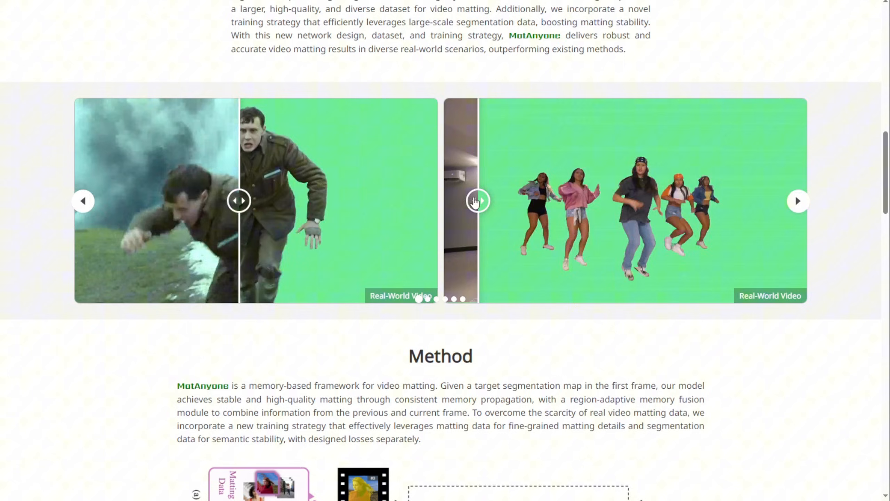
pyautogui.moveTo(474, 201); pyautogui.dragTo(727, 201)
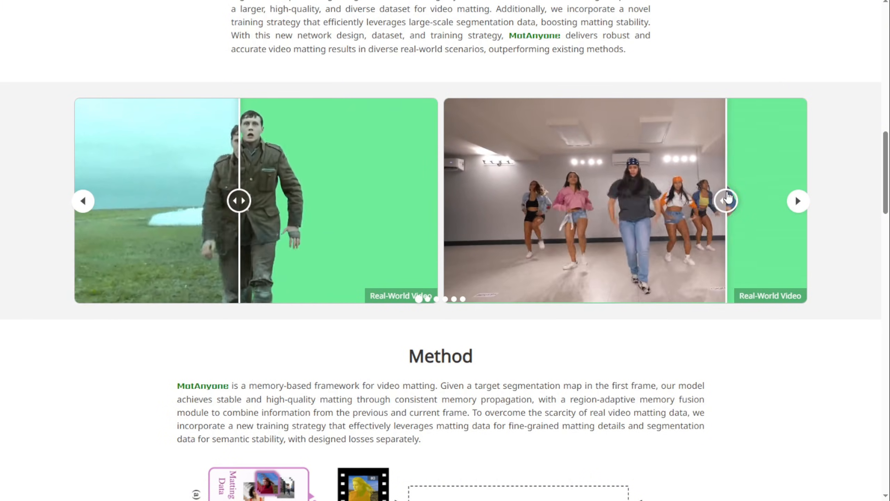
pyautogui.moveTo(727, 200); pyautogui.dragTo(531, 201)
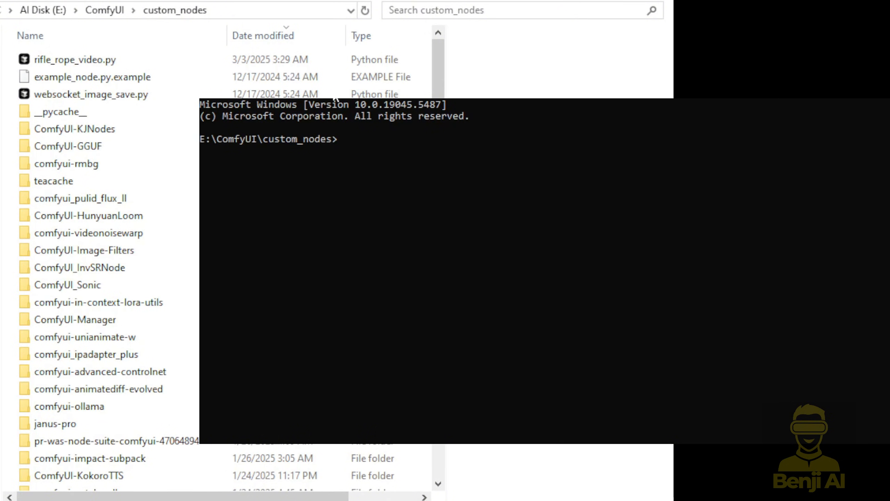
# Clone ComfyUI_MatAnyone_Kytra, enter it, activate comfyui, and enter pip install -r requirements.txt
pyautogui.click(349, 139)
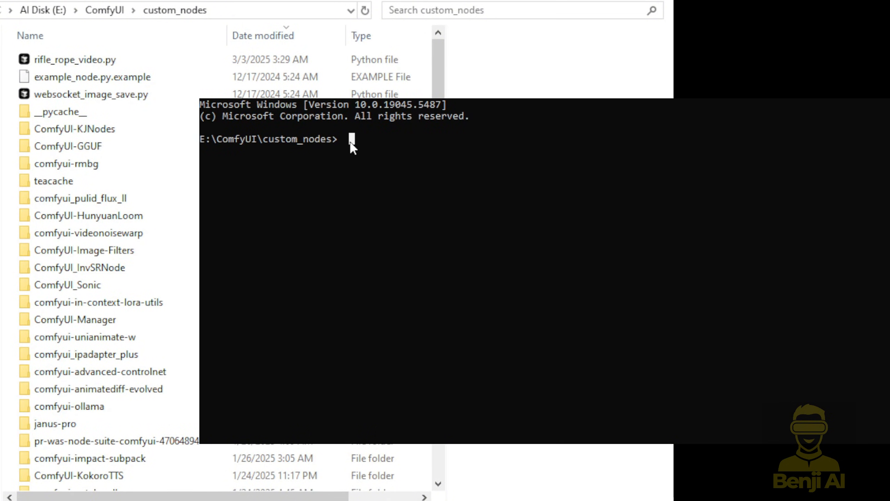
pyautogui.write('git clone https://github.com/KytraScript/ComfyUI_MatAnyone_Kytra.git')
pyautogui.write('cd')
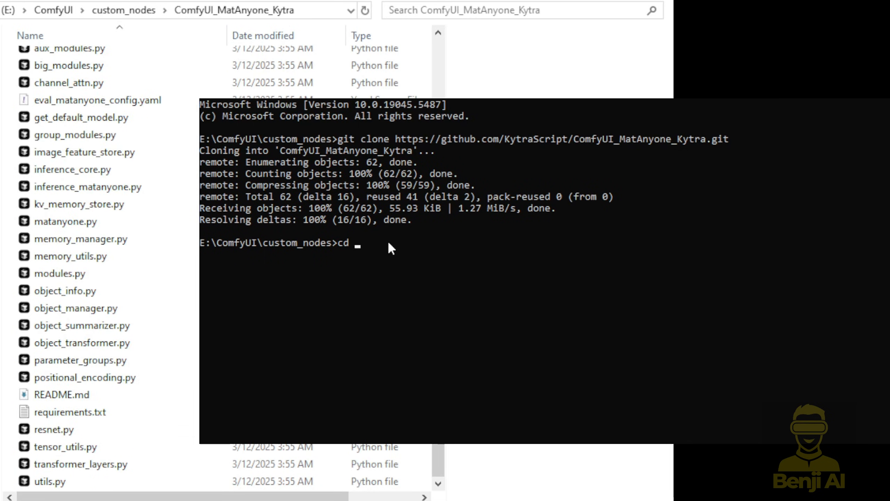
pyautogui.write('ComfyUI_MatAnyone_Kytra/')
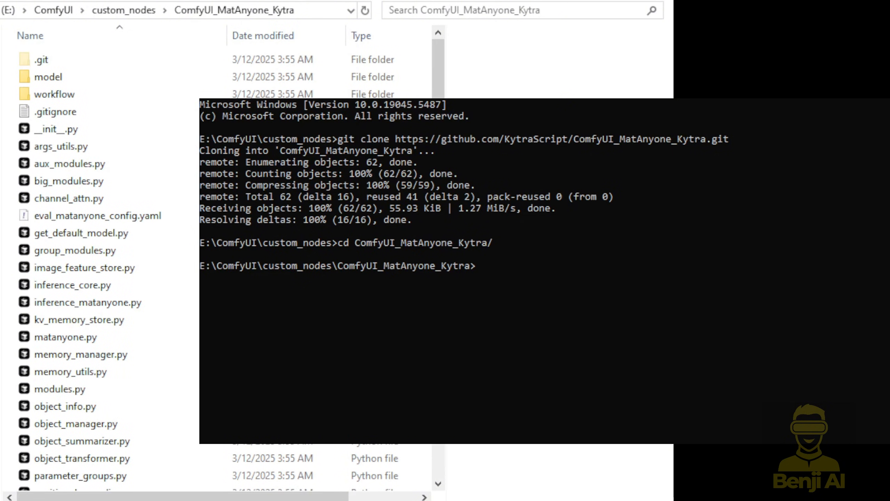
pyautogui.write('conda activate comfyui')
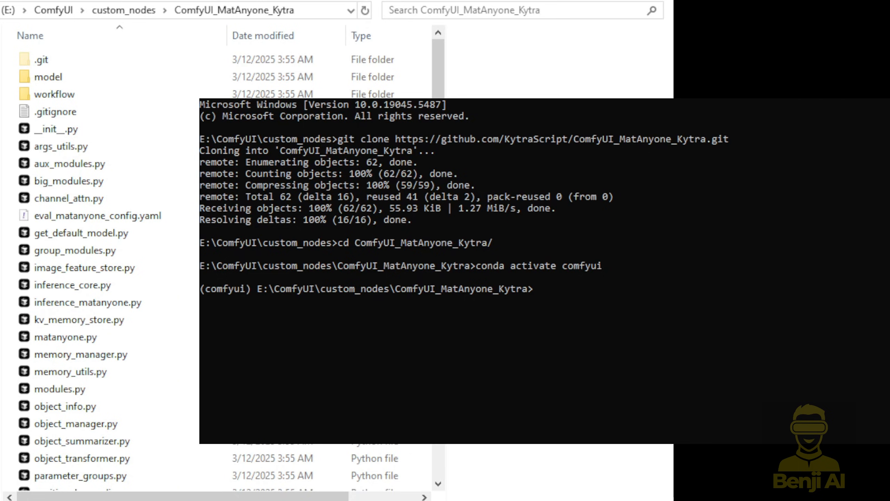
pyautogui.write('pip install -r requirements.txt')
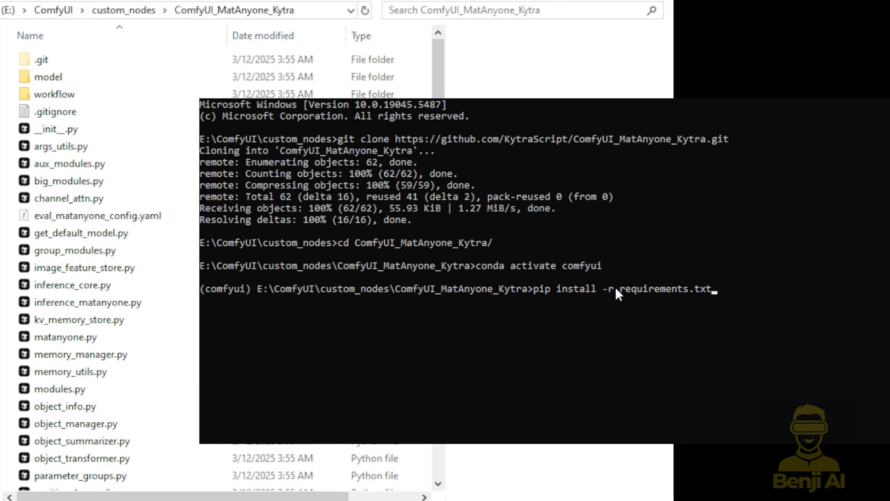
pyautogui.moveTo(534, 296)
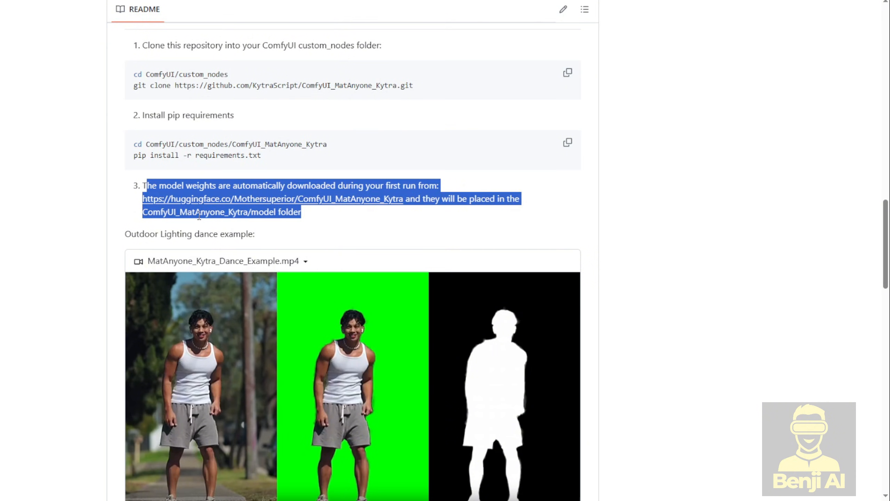
pyautogui.moveTo(305, 239)
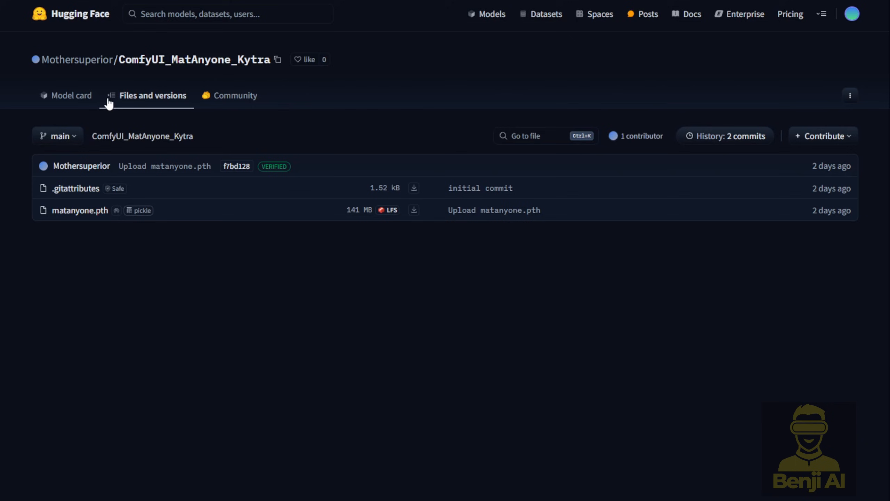
pyautogui.moveTo(80, 210)
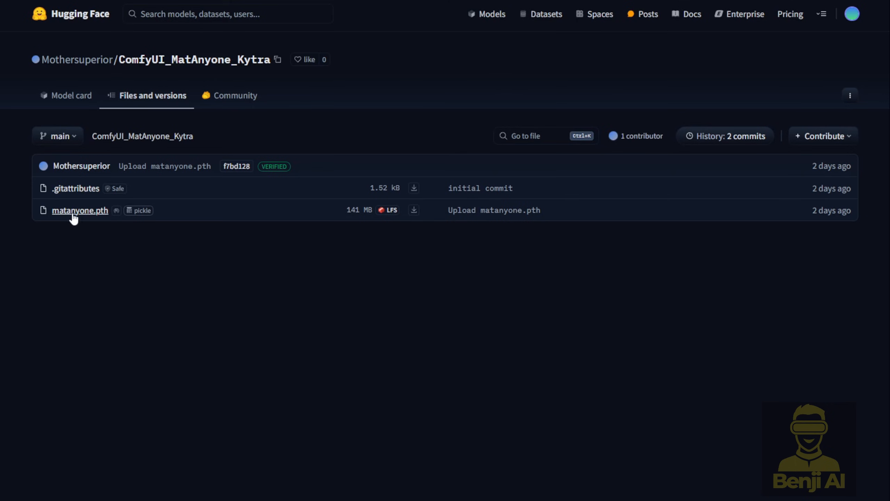
# Select the 141 MB matanyone.pth file name in the repository's file list
pyautogui.doubleClick(80, 210)
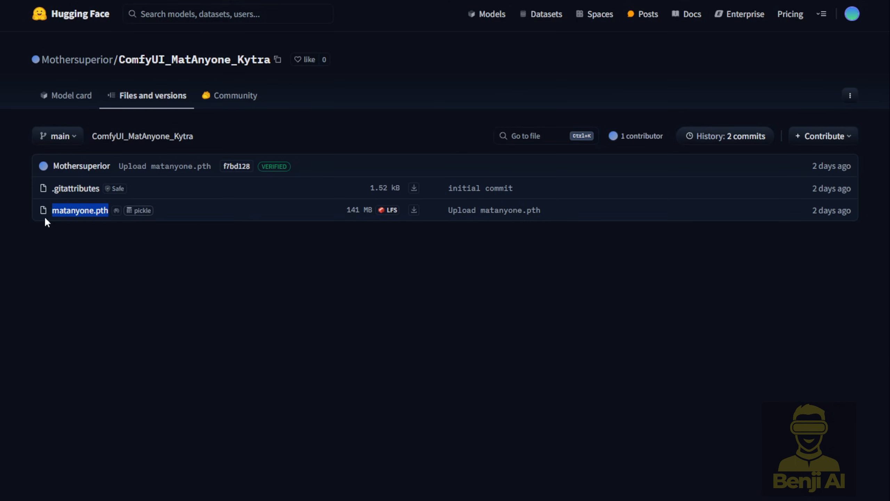
pyautogui.moveTo(200, 258)
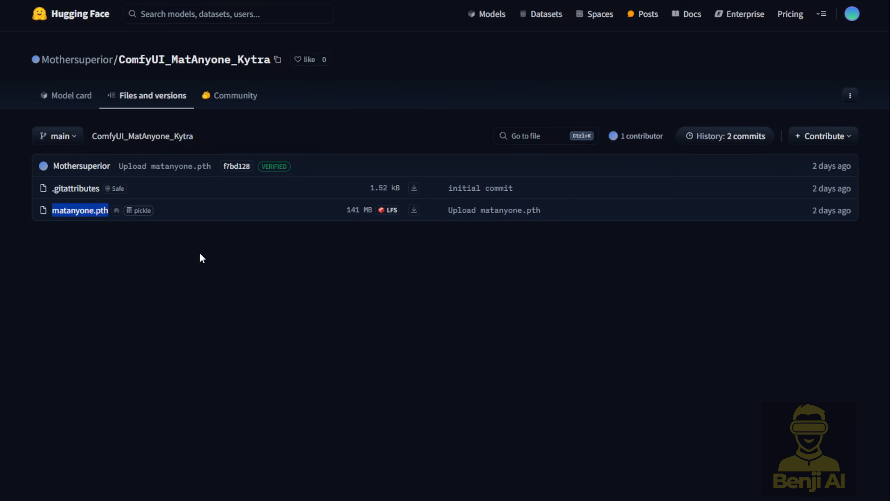
pyautogui.moveTo(355, 221)
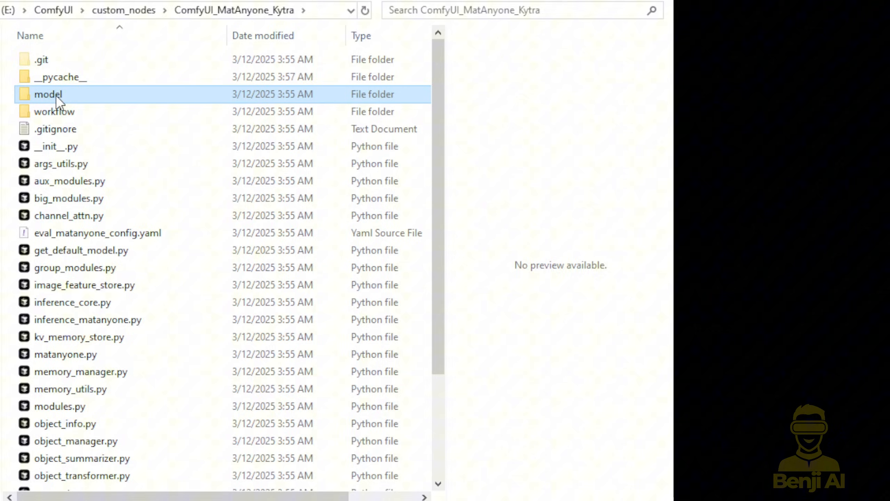
pyautogui.moveTo(71, 105)
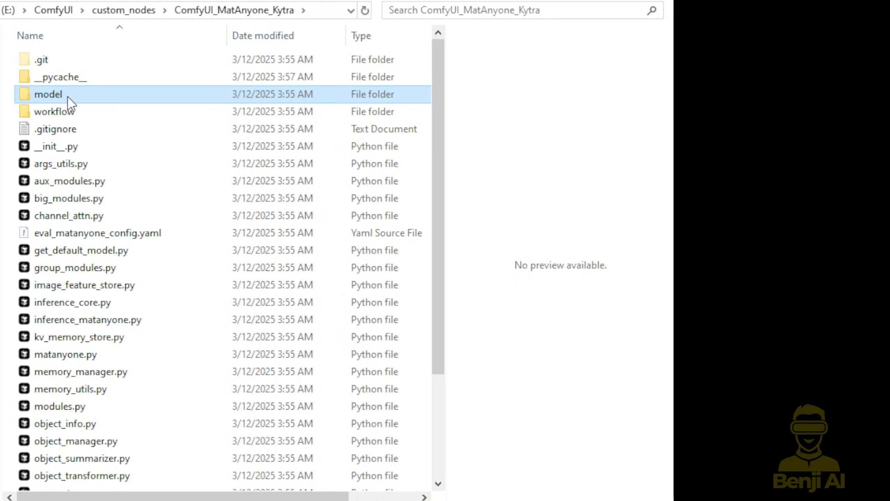
# Open the ComfyUI_MatAnyone_Kytra model folder to receive matanyone.pth
pyautogui.doubleClick(48, 94)
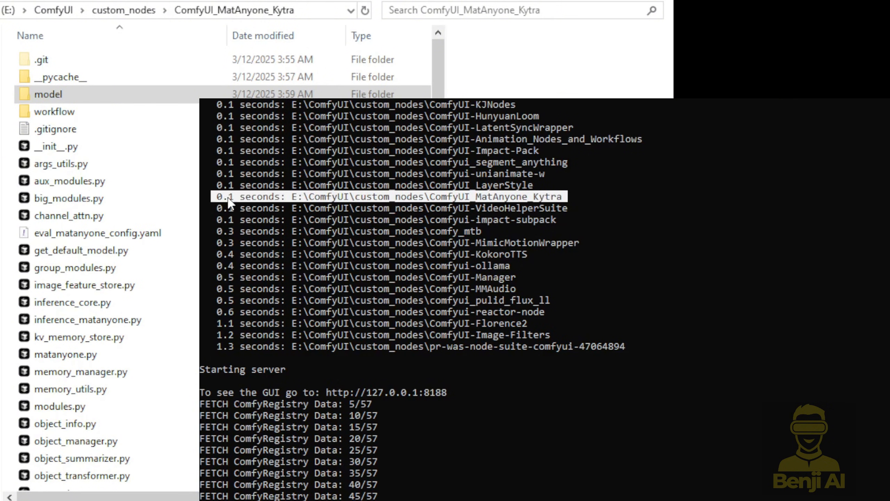
pyautogui.moveTo(300, 255)
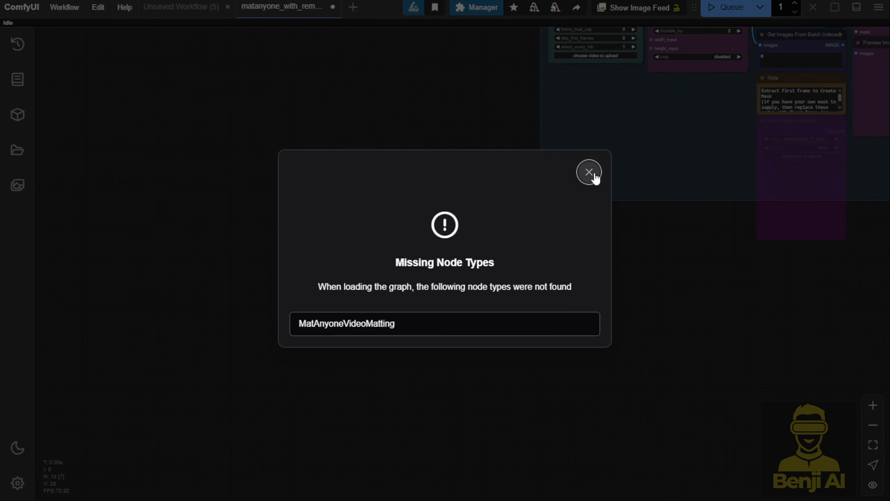
# Dismiss the Missing Node Types warning and close the Unsaved Workflow tab
pyautogui.click(588, 172)
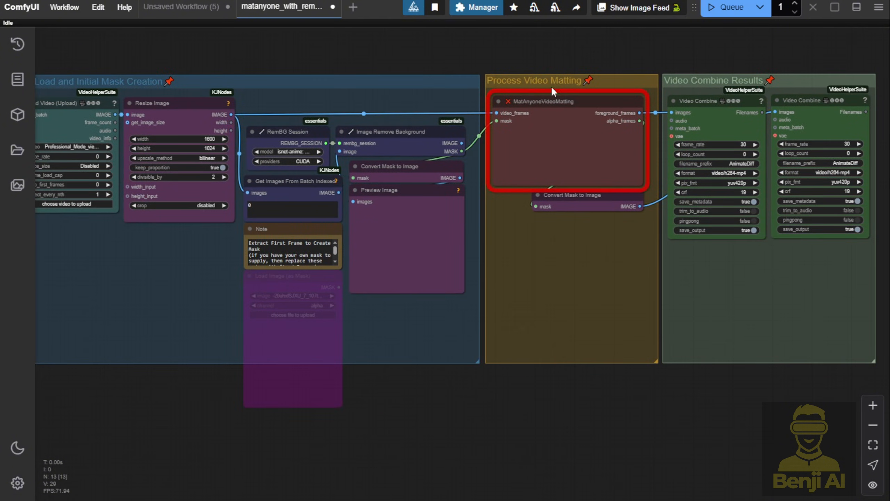
pyautogui.moveTo(546, 106)
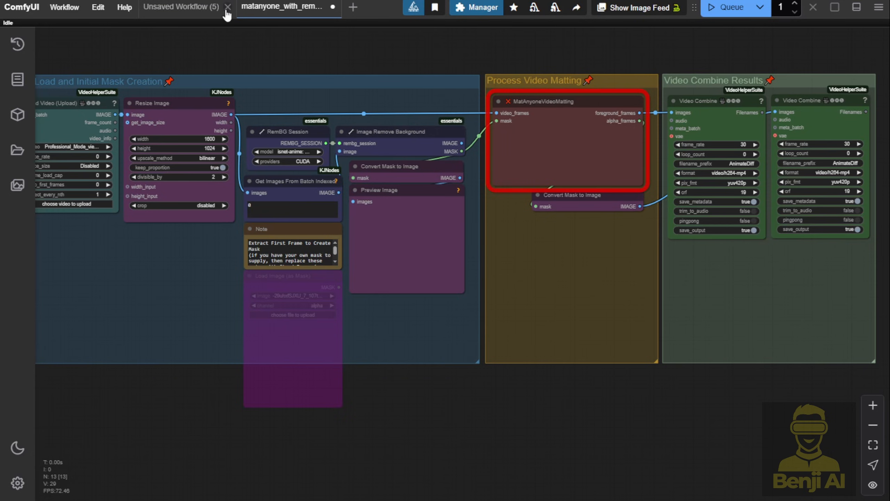
pyautogui.click(227, 7)
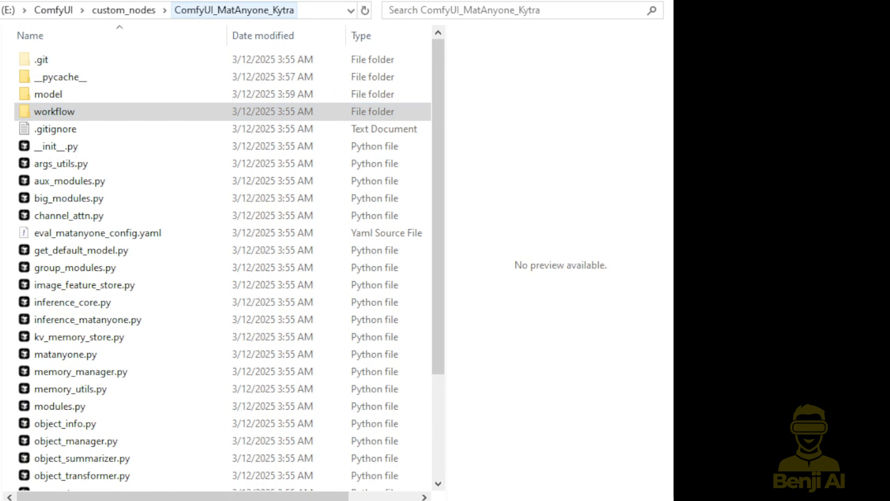
# Load the matanyone_with_rembg JSON from the node's workflow folder into ComfyUI
pyautogui.doubleClick(53, 111)
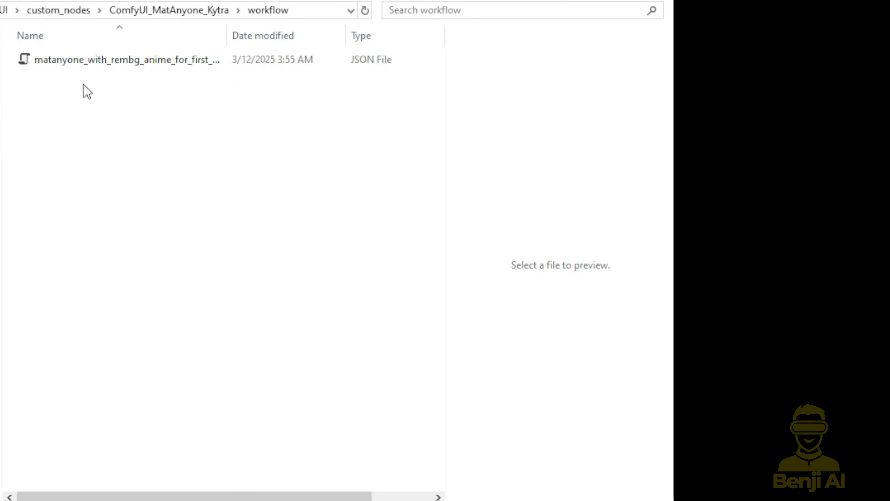
pyautogui.click(127, 59)
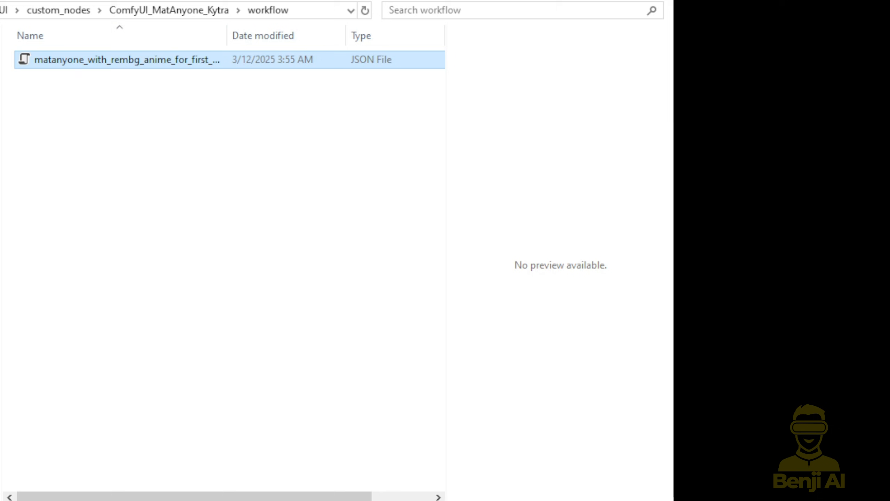
pyautogui.doubleClick(124, 60)
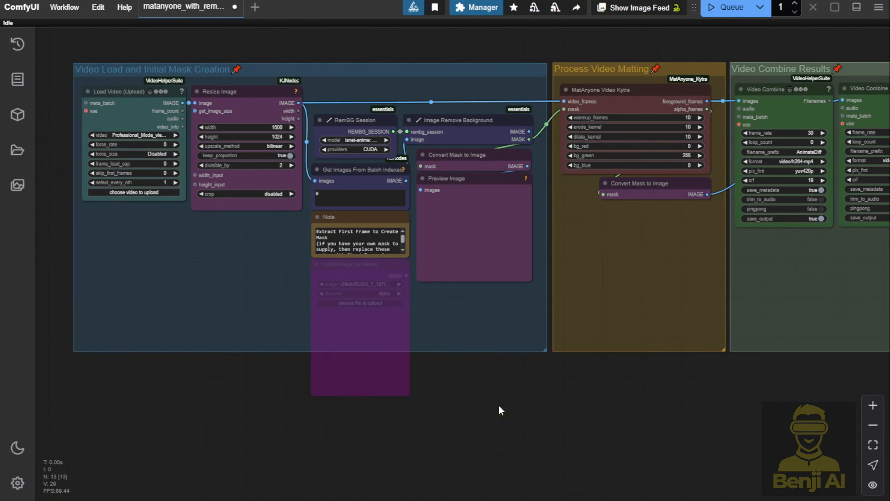
# Zoom the canvas in toward the Resize Image node
pyautogui.scroll(-3)
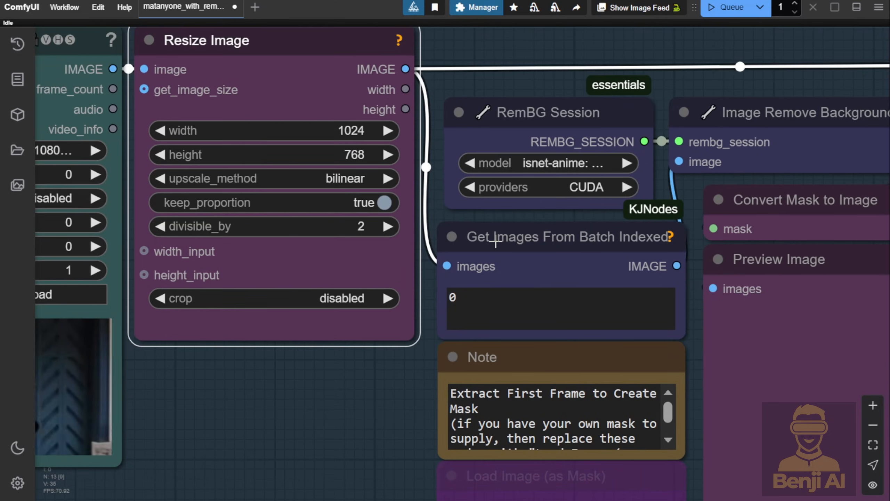
pyautogui.moveTo(487, 243)
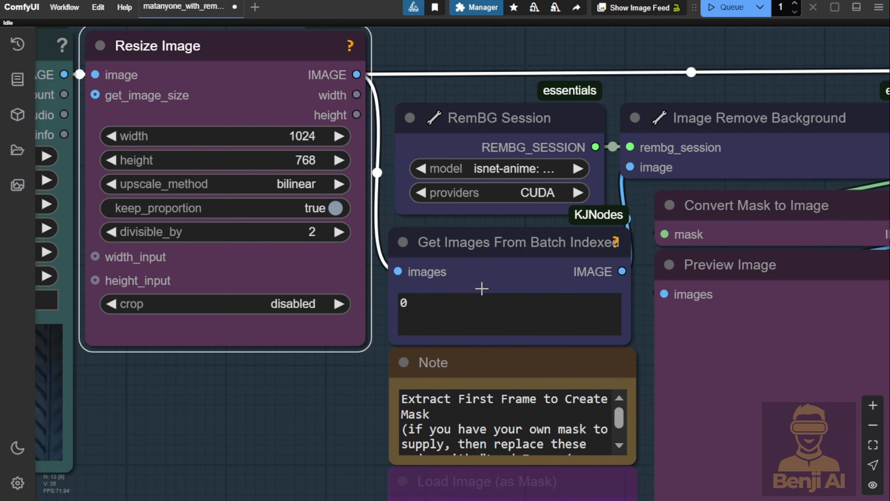
pyautogui.moveTo(523, 250)
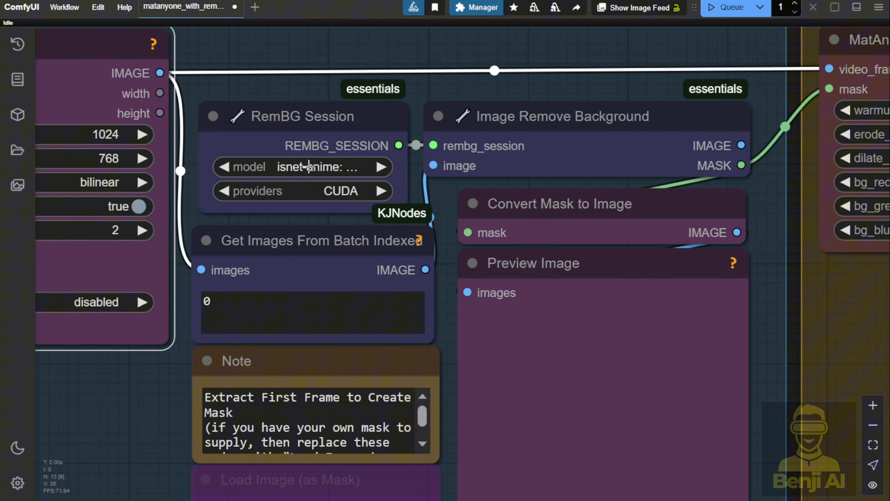
pyautogui.click(302, 167)
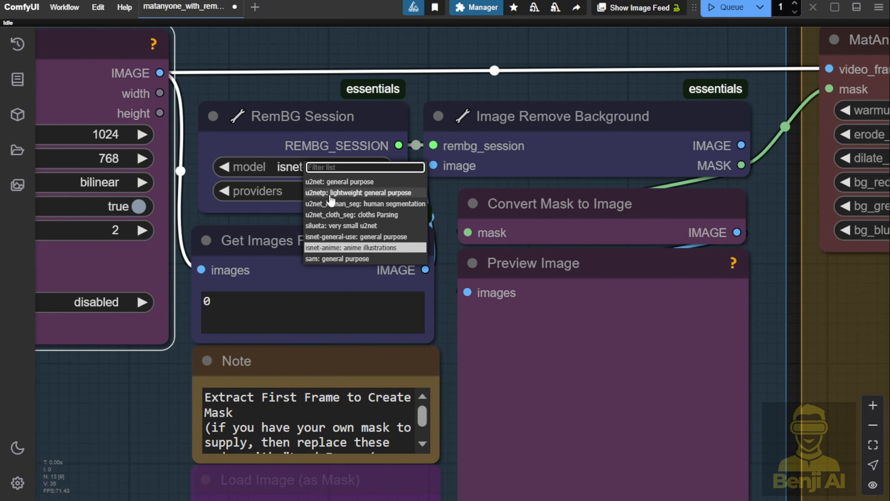
pyautogui.moveTo(373, 196)
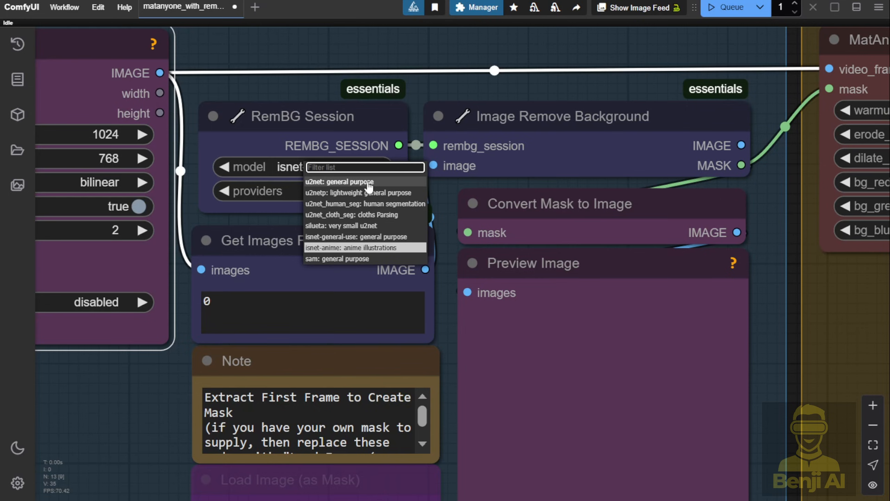
pyautogui.click(364, 247)
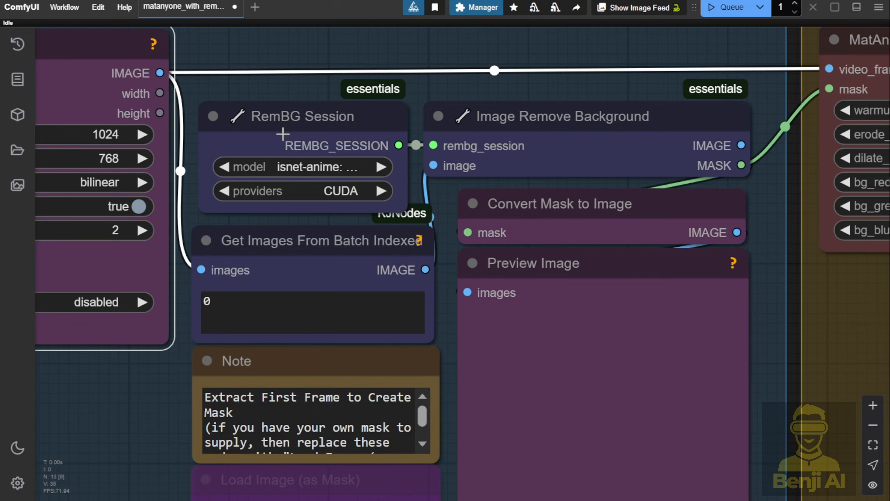
pyautogui.click(302, 116)
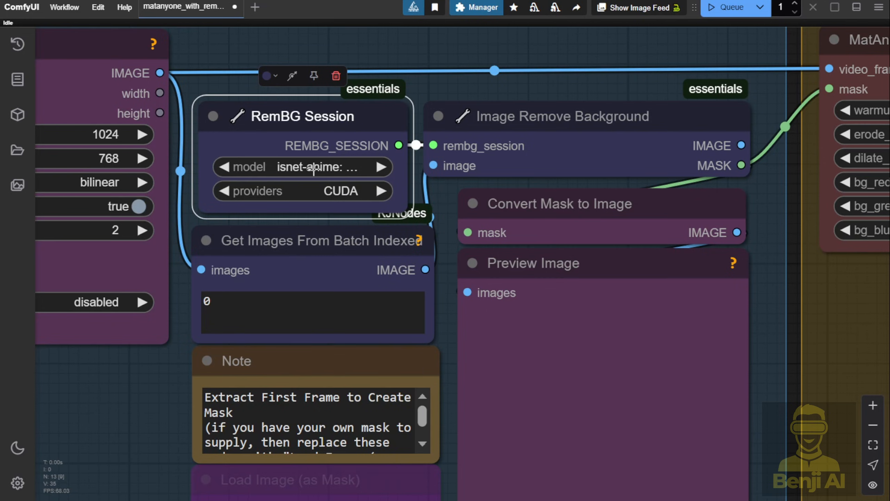
pyautogui.click(303, 166)
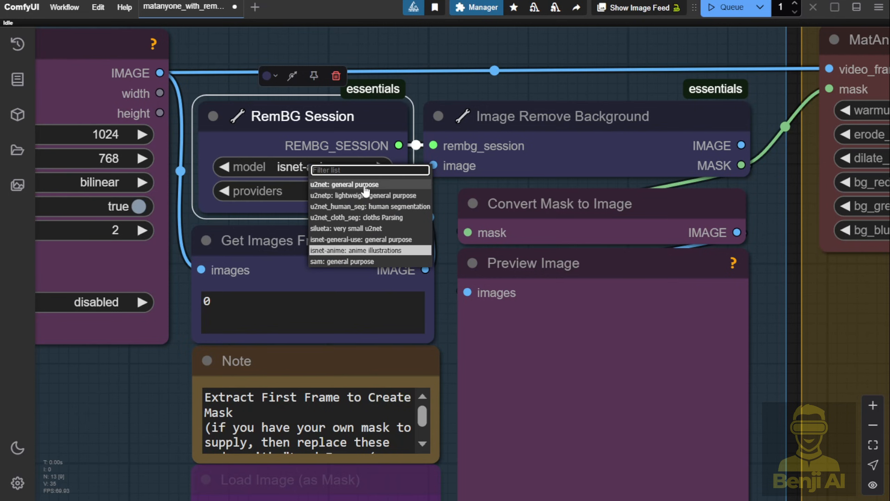
pyautogui.click(344, 184)
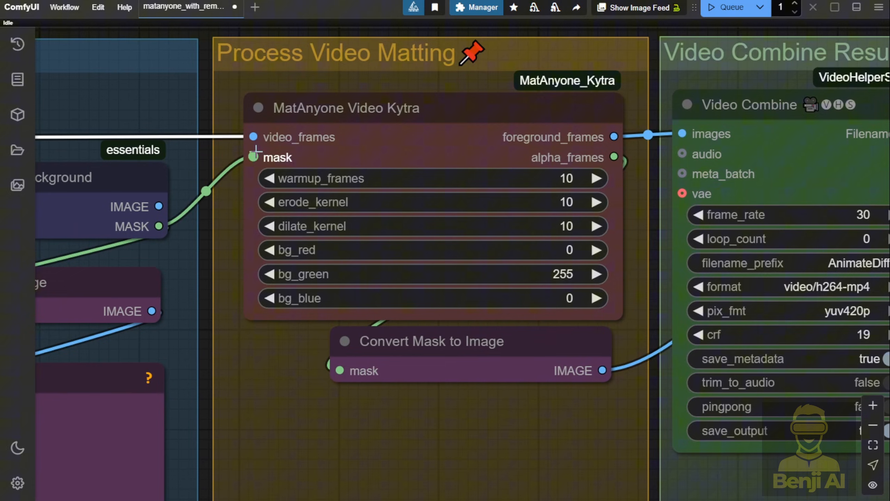
pyautogui.moveTo(504, 216)
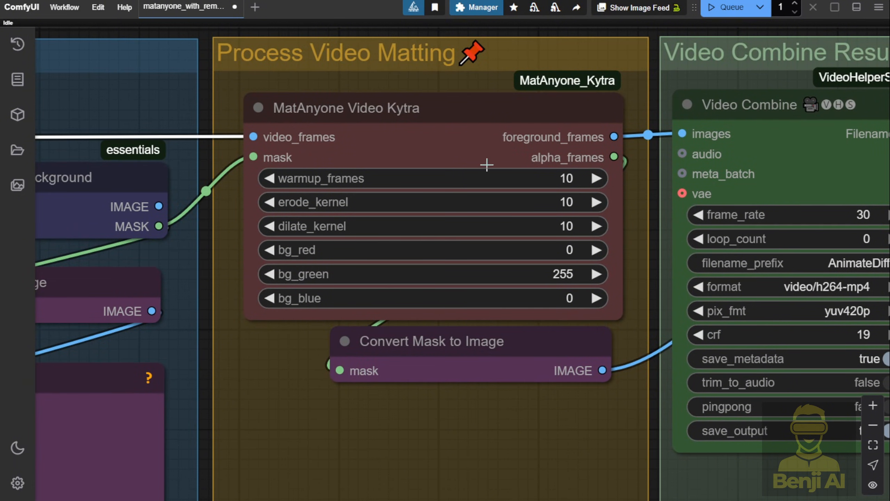
pyautogui.moveTo(534, 435)
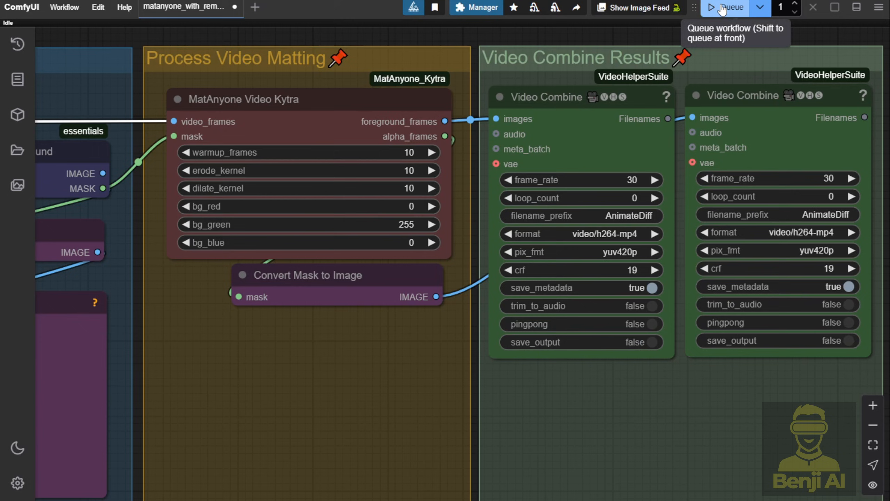
# Queue the workflow and view the green-screen result in a larger preview
pyautogui.click(731, 8)
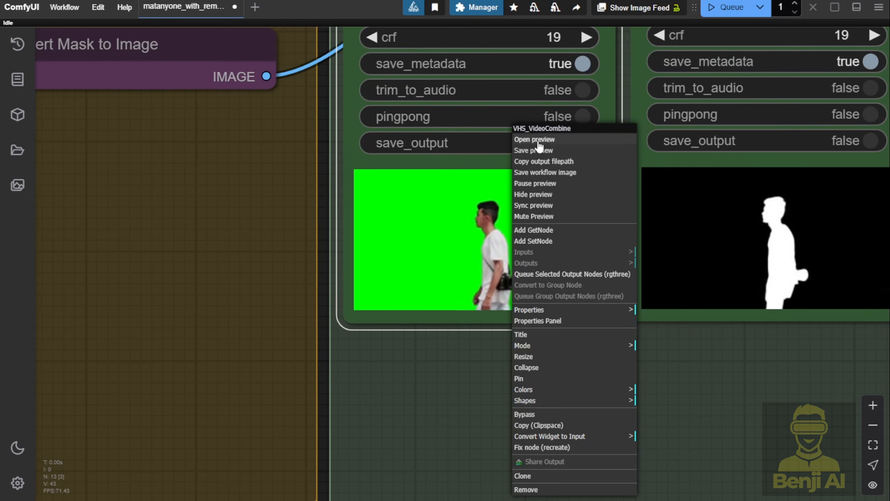
pyautogui.click(534, 139)
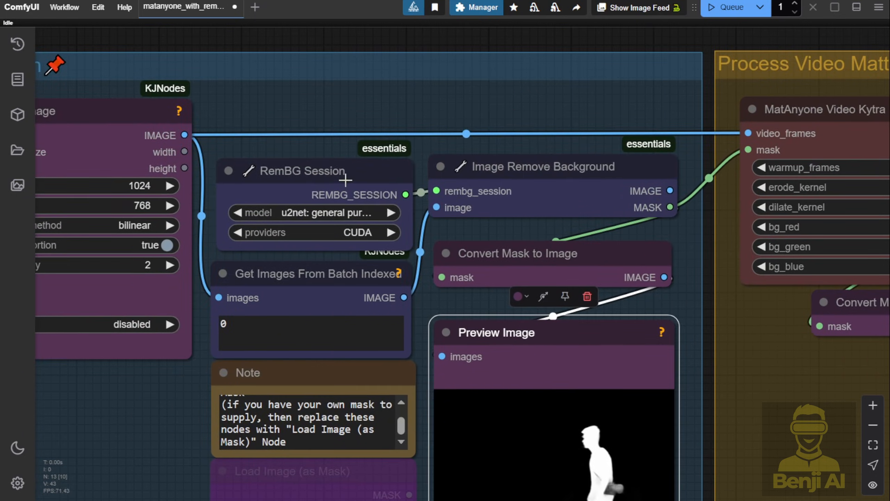
# Select the Image Remove Background and RemBG Session nodes
pyautogui.click(304, 171)
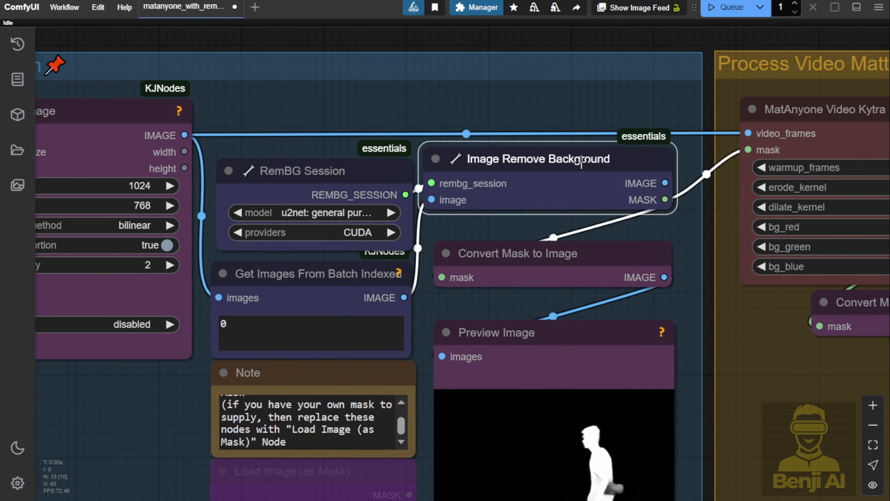
pyautogui.click(301, 170)
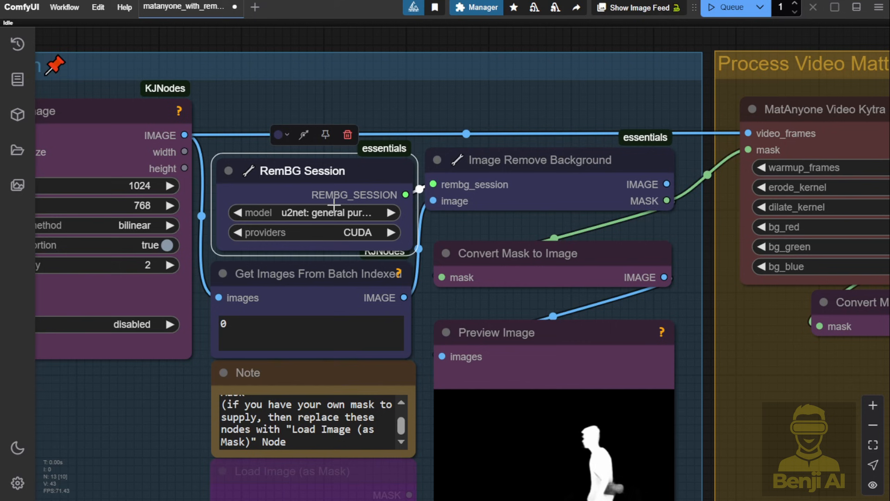
pyautogui.moveTo(279, 222)
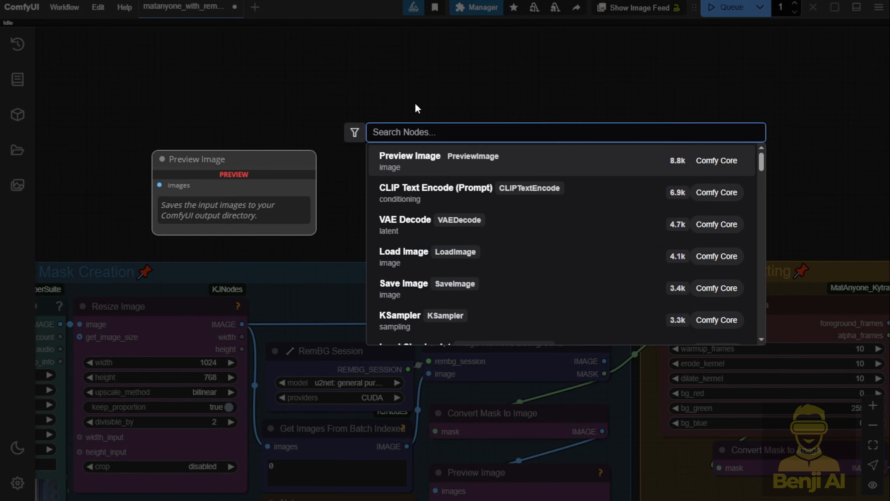
# Search the node library for 'seg' to find the segment-anything nodes
pyautogui.write('segm')
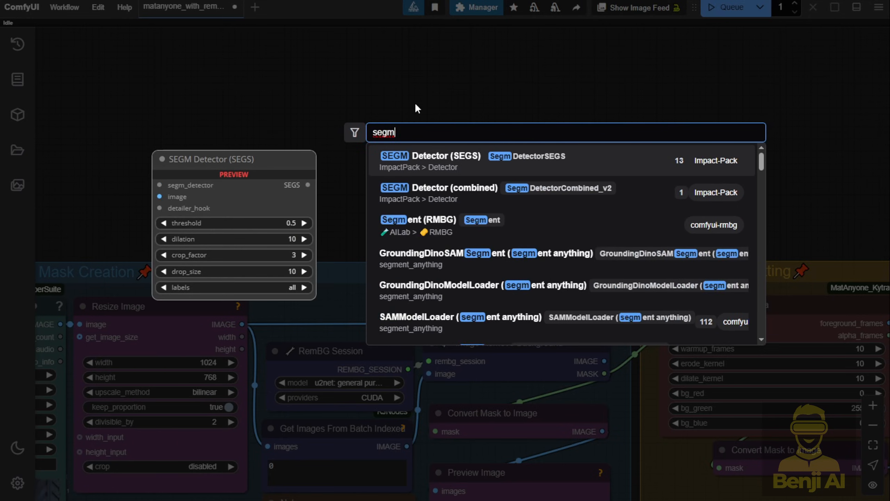
pyautogui.moveTo(452, 293)
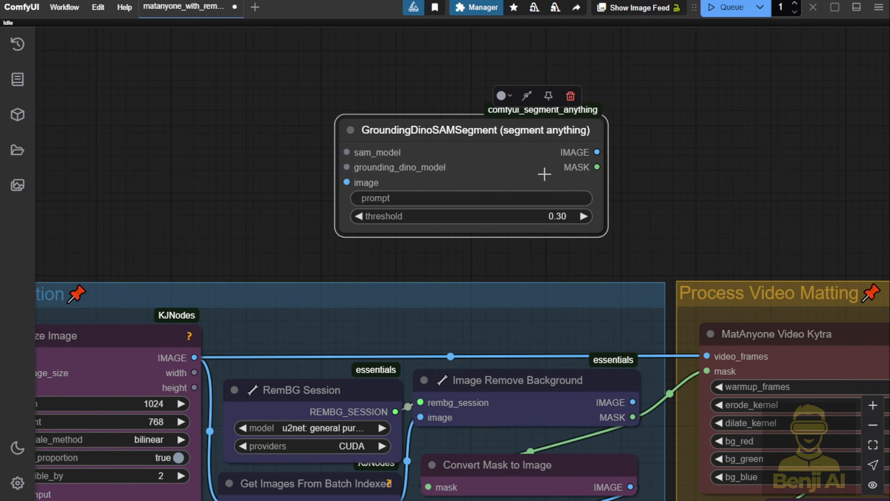
pyautogui.moveTo(483, 258)
pyautogui.write('character')
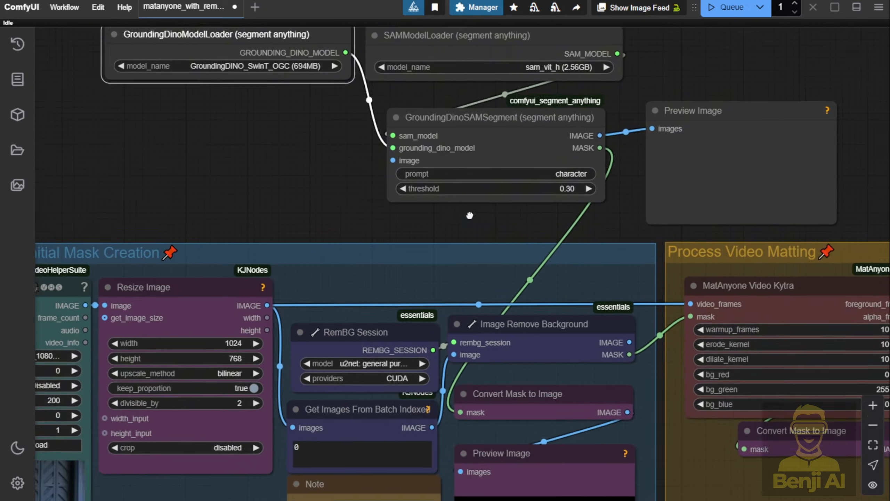
# Feed the resized video frames into the GroundingDinoSAMSegment image input
pyautogui.moveTo(470, 215); pyautogui.dragTo(636, 108)
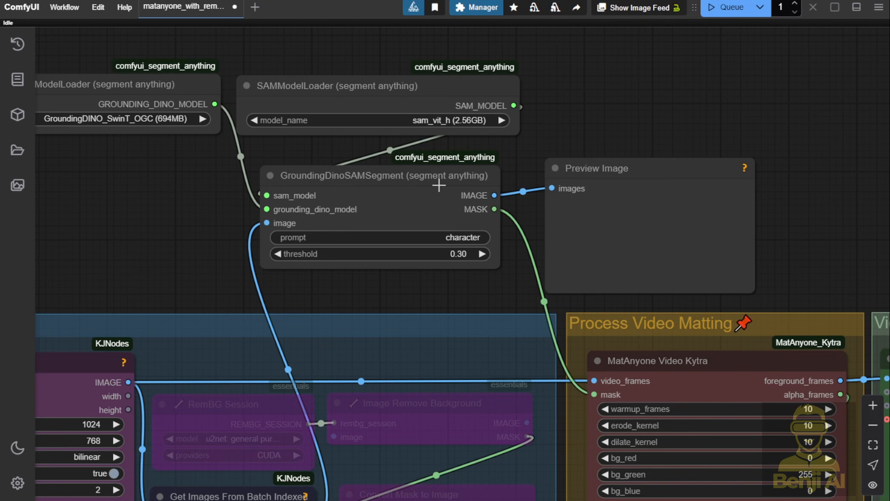
pyautogui.moveTo(502, 212)
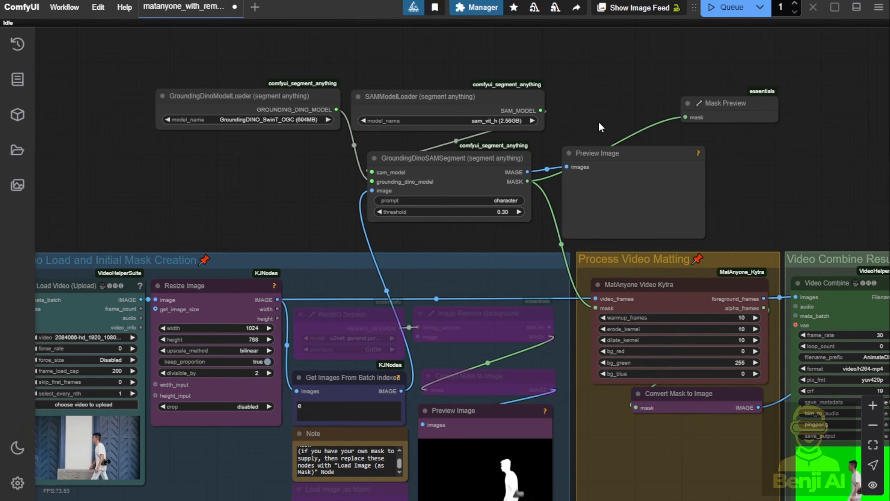
pyautogui.scroll(-3)
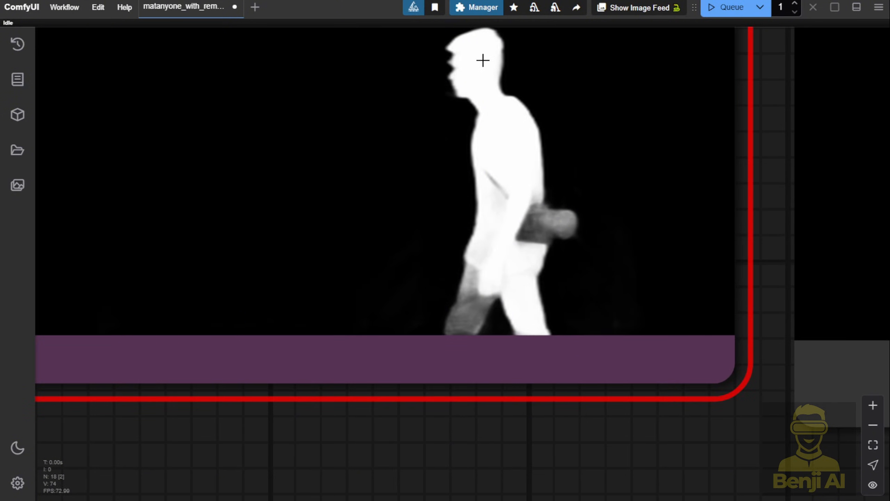
pyautogui.moveTo(528, 214)
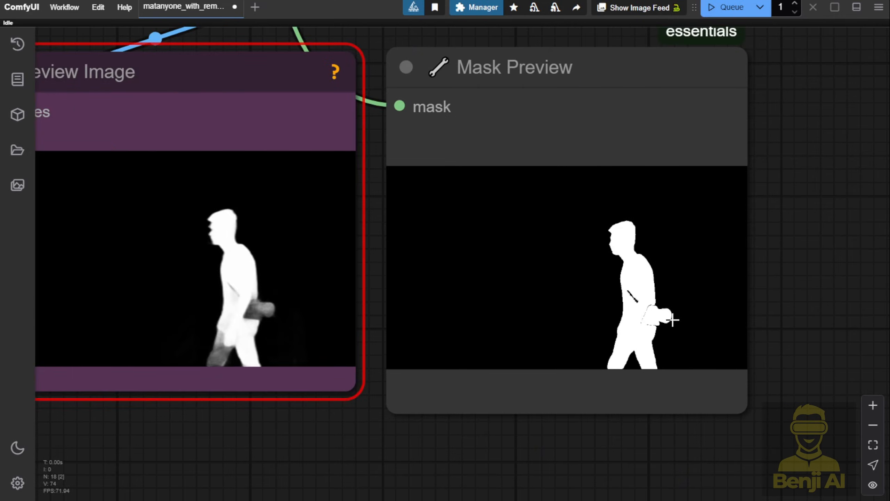
# Bring the SAM Mask Preview fully into view beside the preview matte
pyautogui.moveTo(676, 321); pyautogui.dragTo(627, 244)
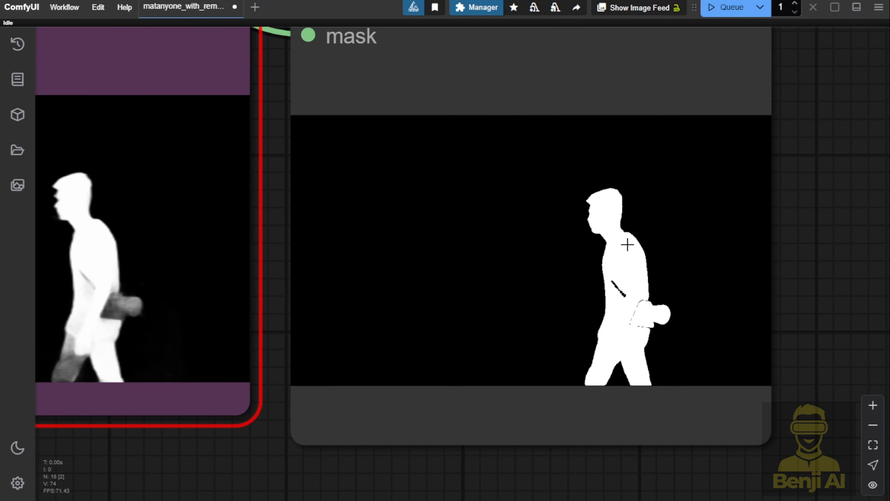
pyautogui.moveTo(615, 205)
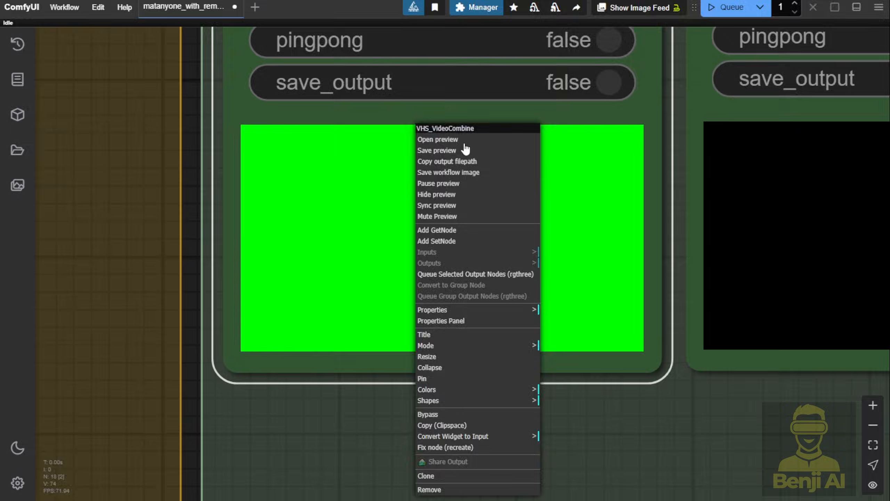
# Choose Save preview from the Video Combine context menu
pyautogui.click(438, 139)
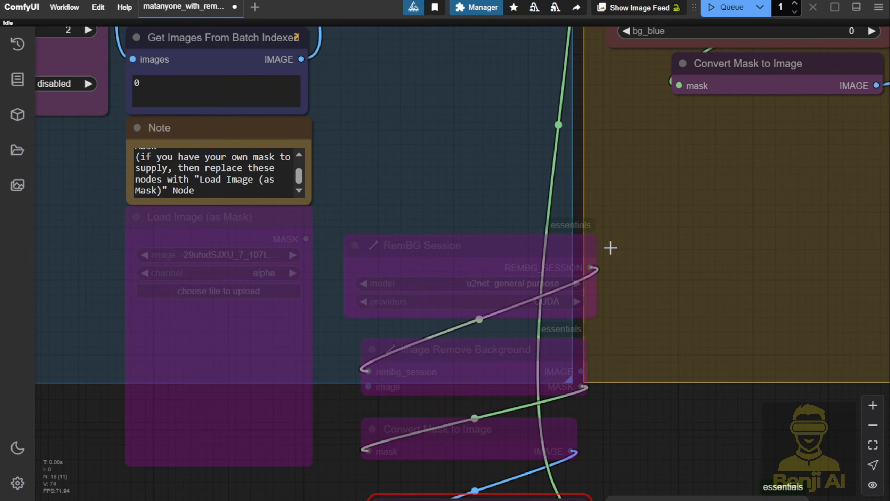
pyautogui.moveTo(390, 255)
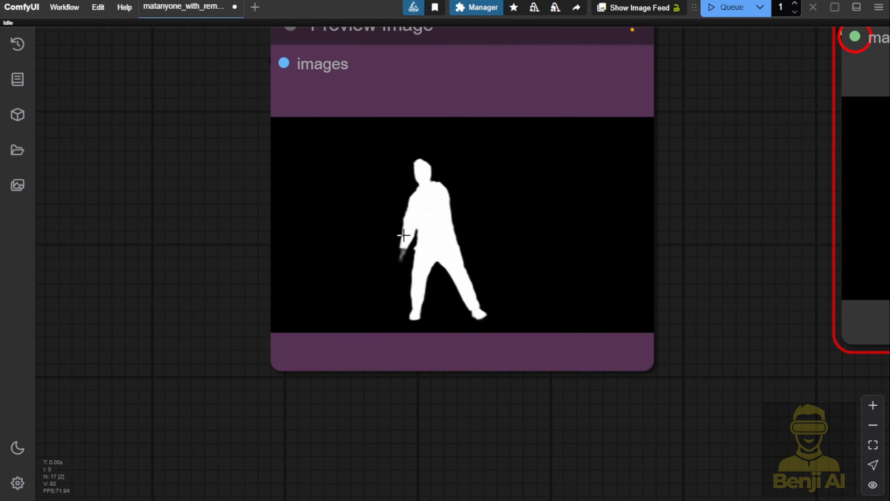
pyautogui.moveTo(457, 256)
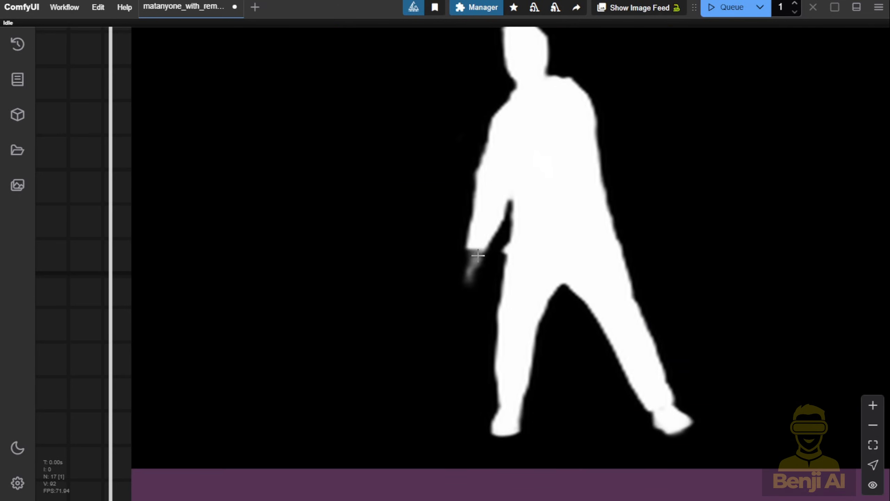
pyautogui.moveTo(571, 271)
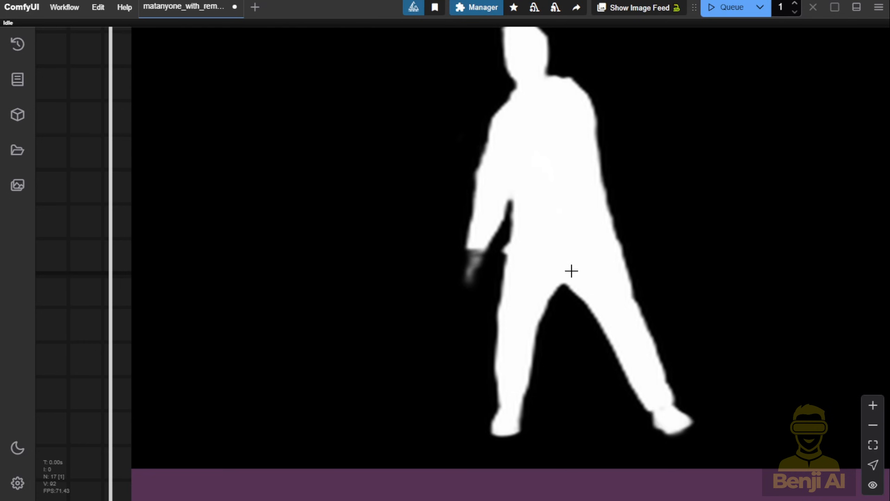
pyautogui.moveTo(447, 275)
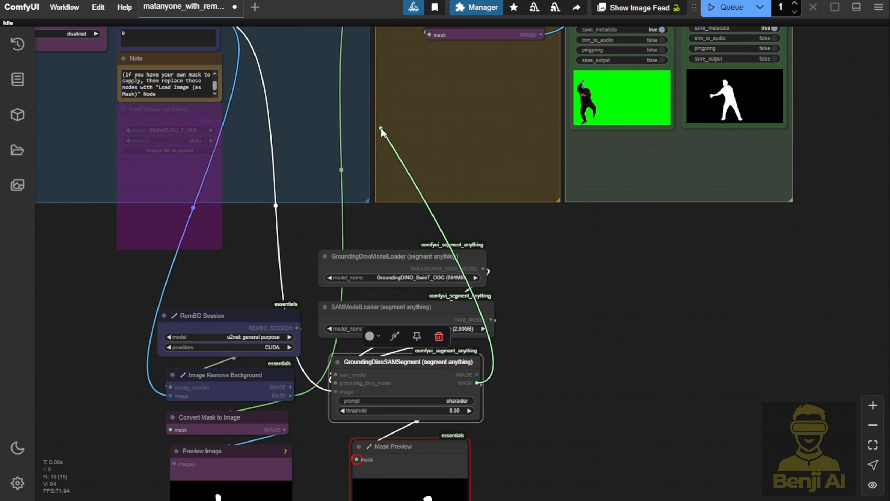
# Route the GroundingDinoSAMSegment MASK into MatAnyone's mask input for the dancing clip
pyautogui.click(726, 7)
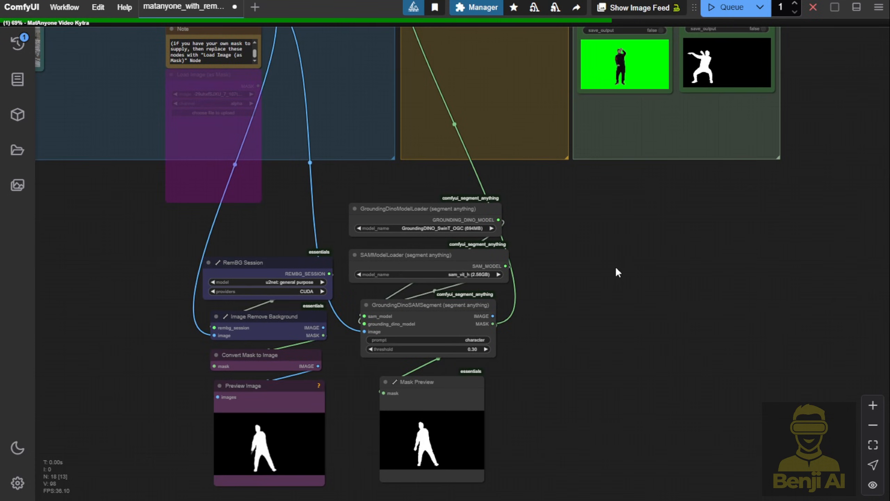
pyautogui.moveTo(352, 32)
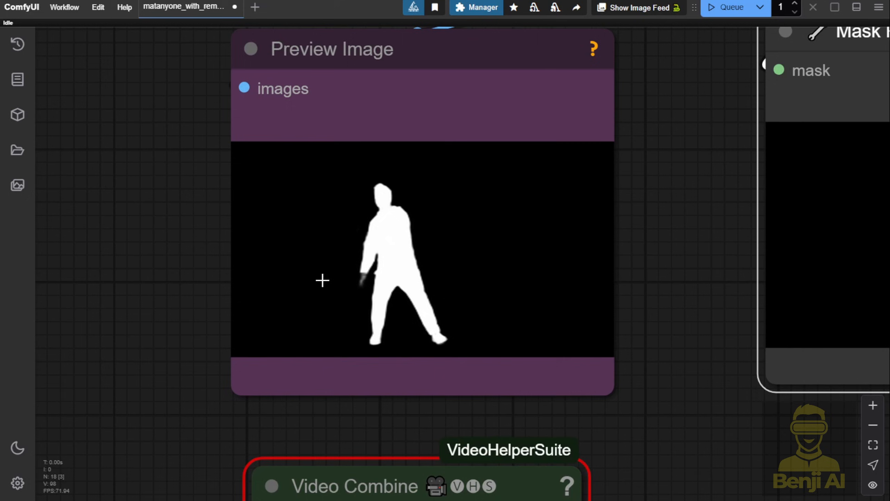
pyautogui.moveTo(364, 275)
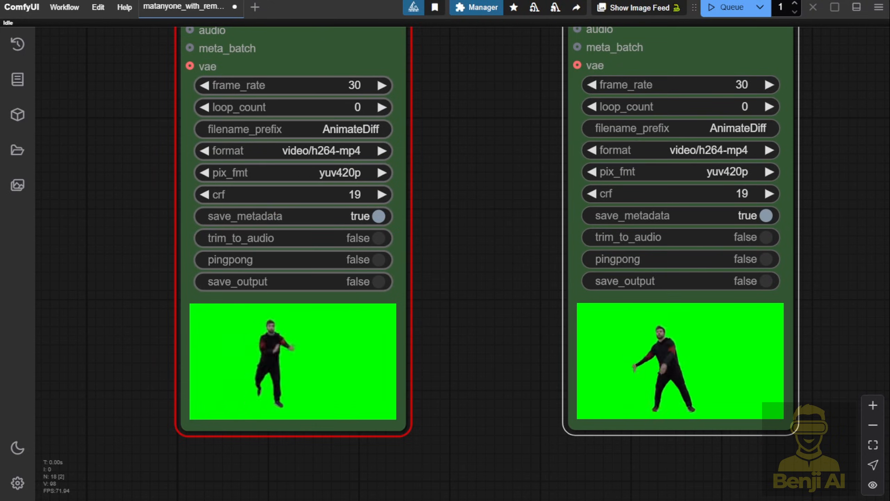
# Scroll to the two Video Combine nodes to compare the dancer's green-screen videos
pyautogui.scroll(-3)
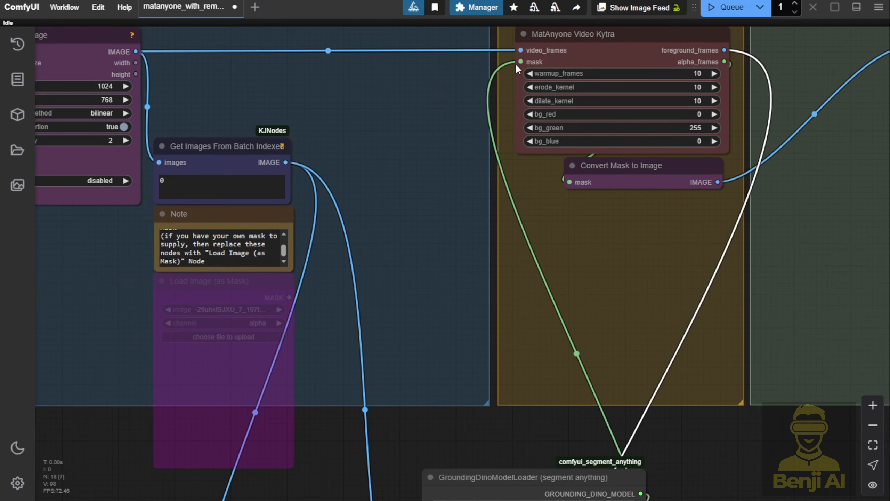
pyautogui.moveTo(549, 237)
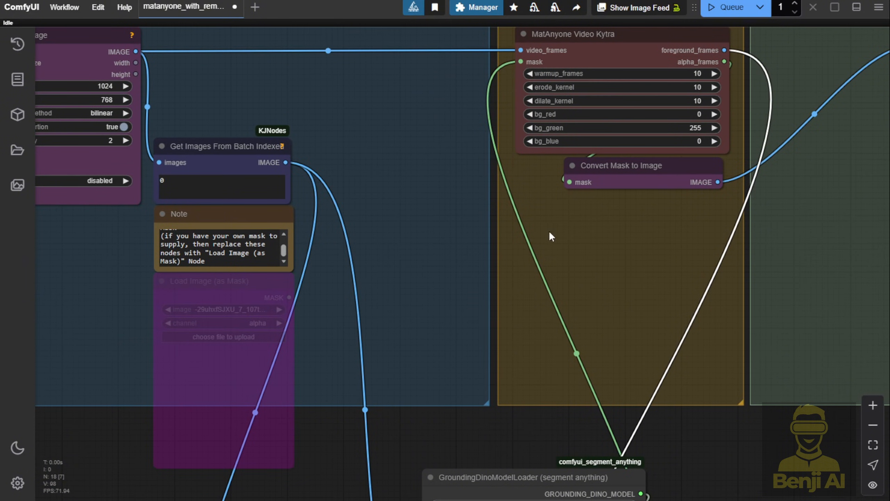